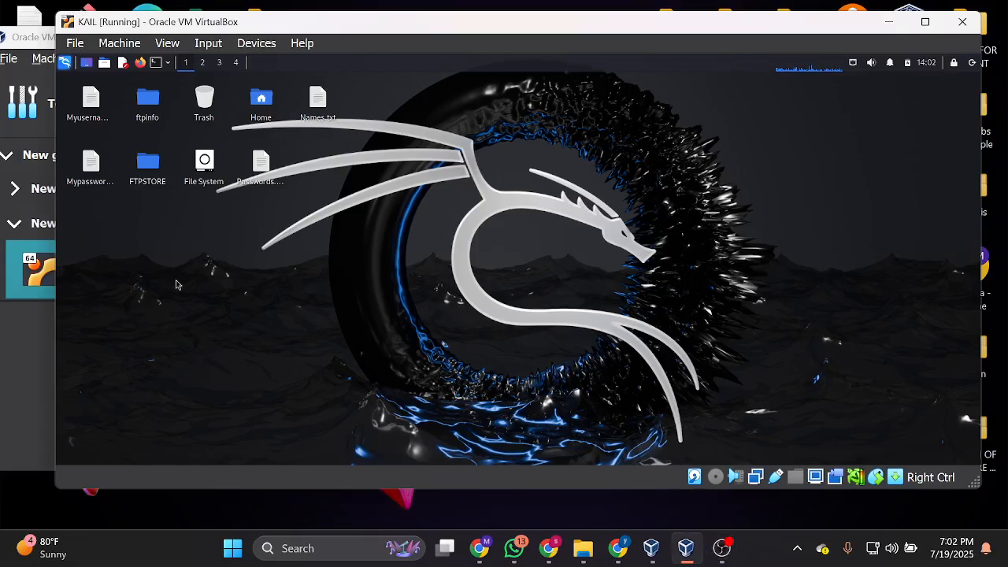
mouse_move(225, 171)
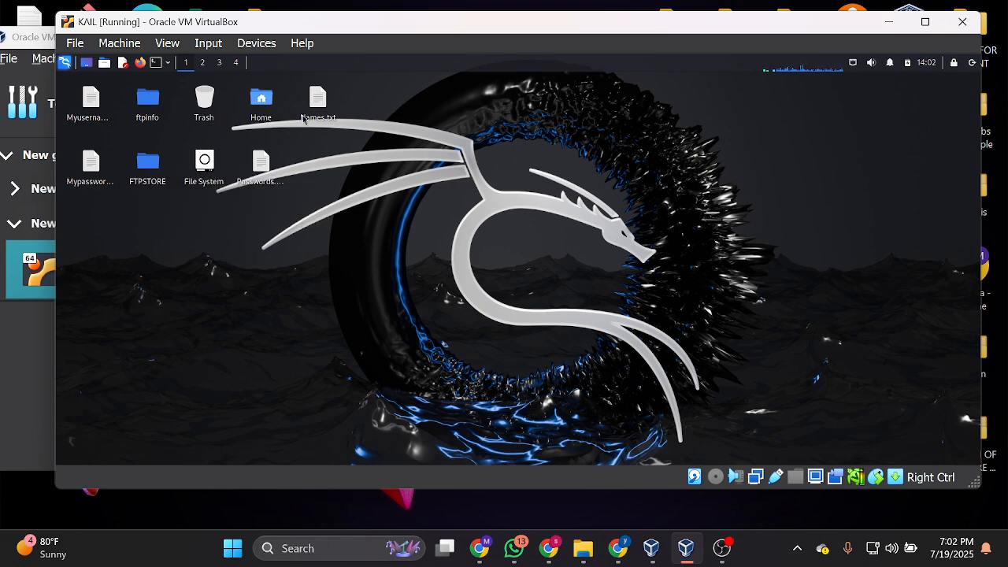
mouse_move(158, 64)
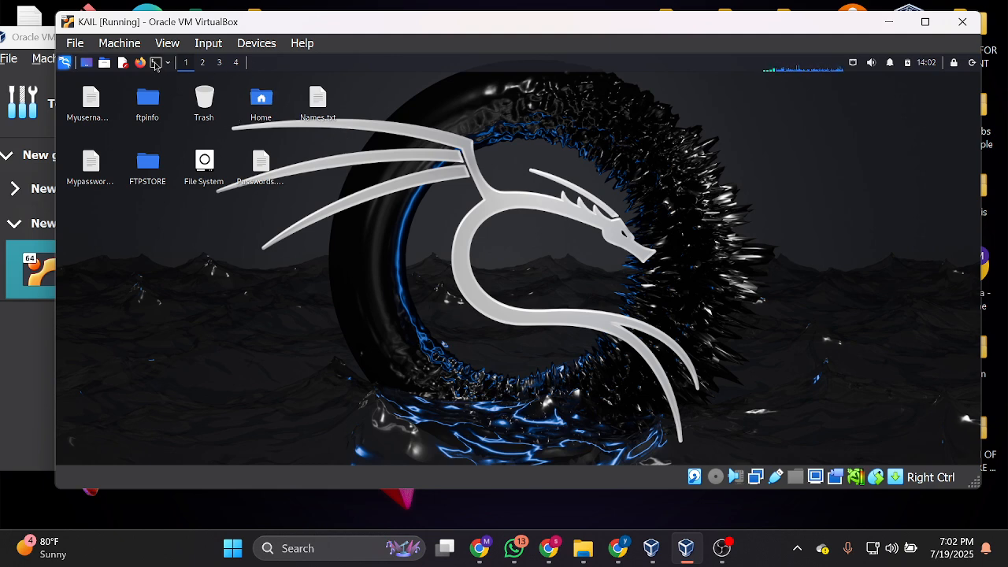
mouse_move(334, 149)
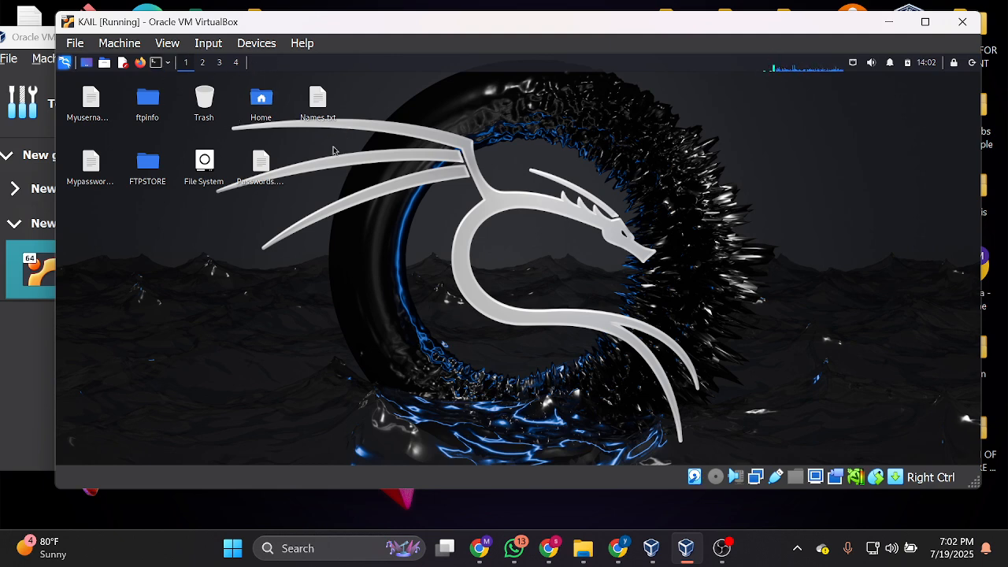
mouse_move(534, 29)
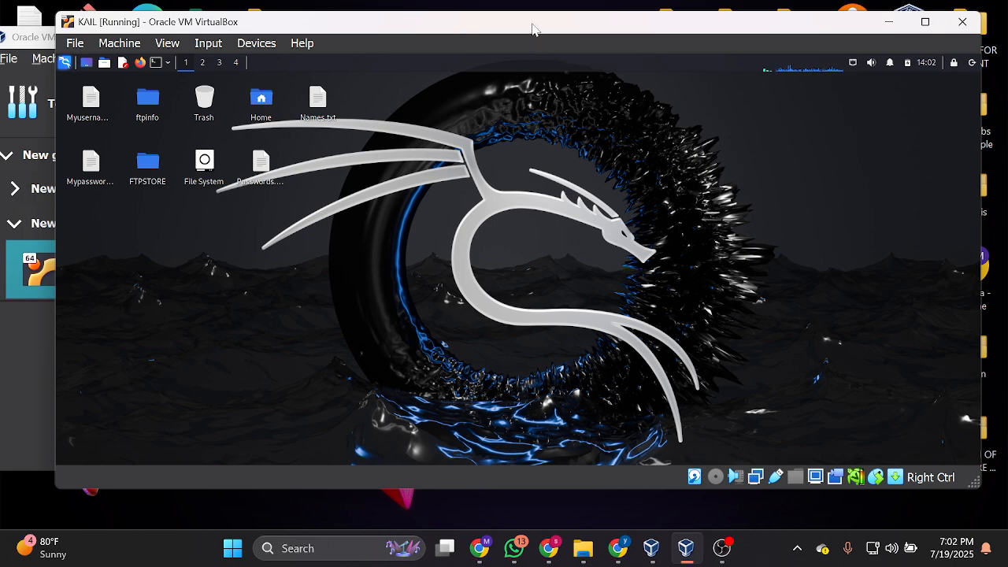
mouse_move(38, 350)
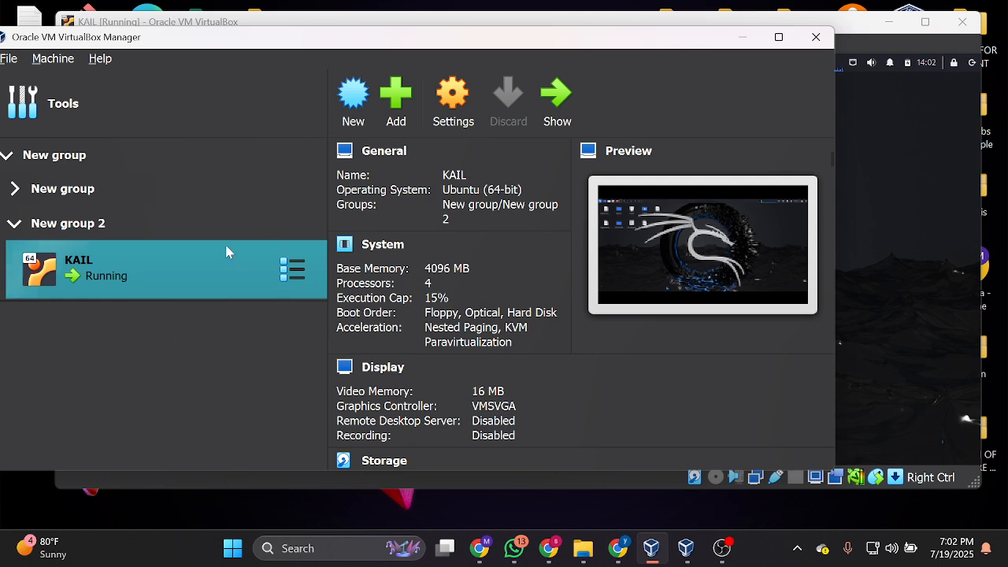
mouse_move(359, 49)
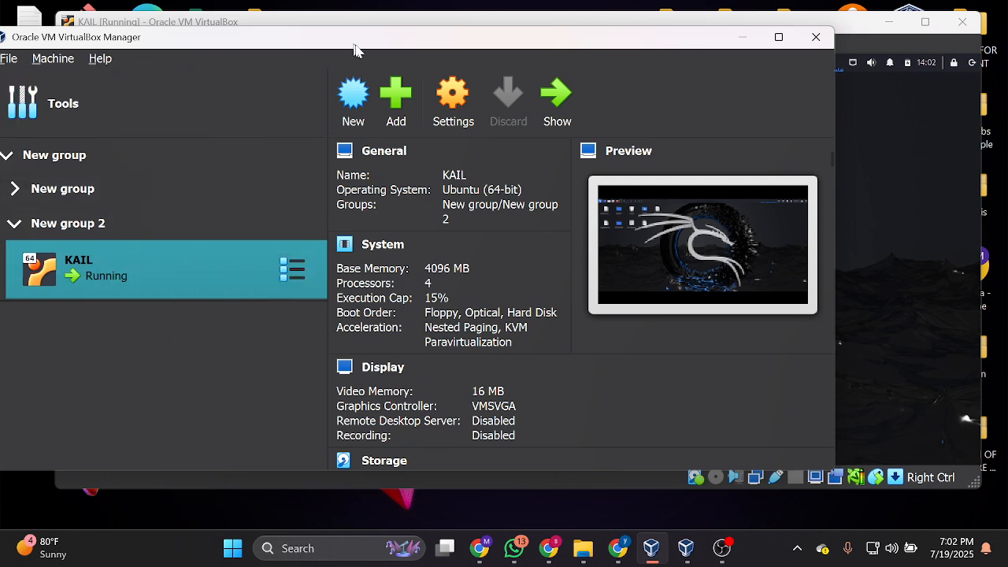
Move the VirtualBox Manager window fully onto the screen to view KAIL's details.
left_click_drag(355, 48, 386, 47)
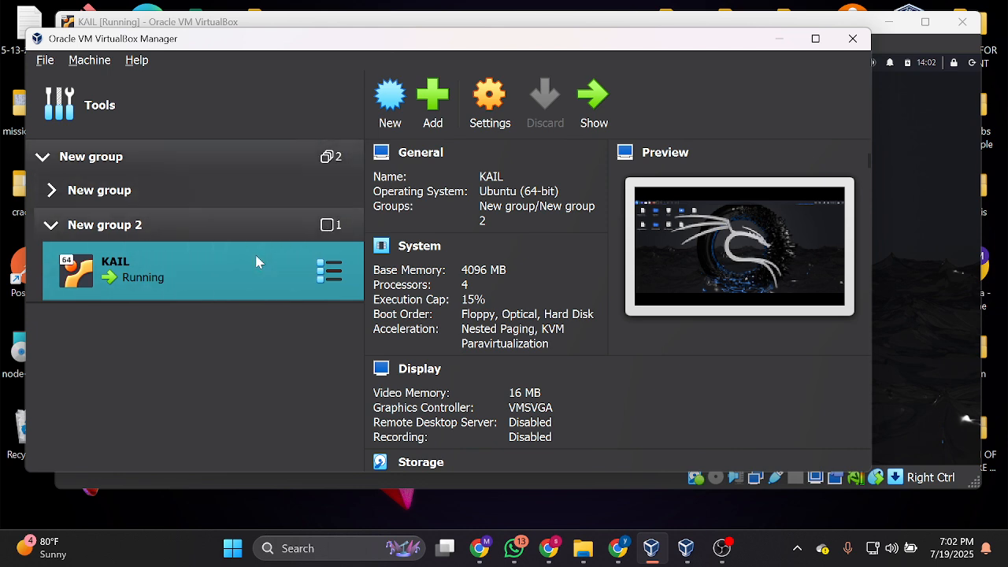
mouse_move(265, 255)
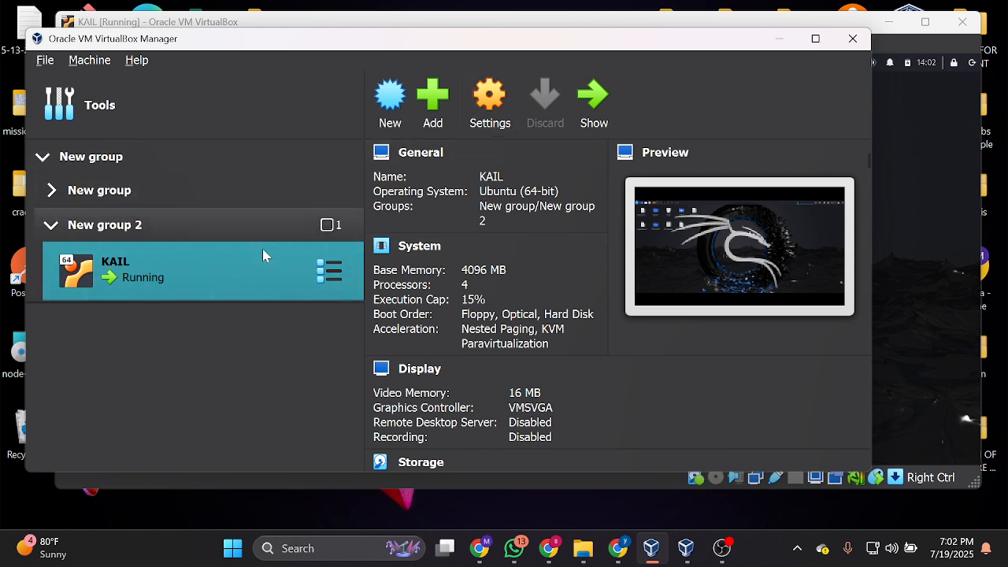
mouse_move(284, 288)
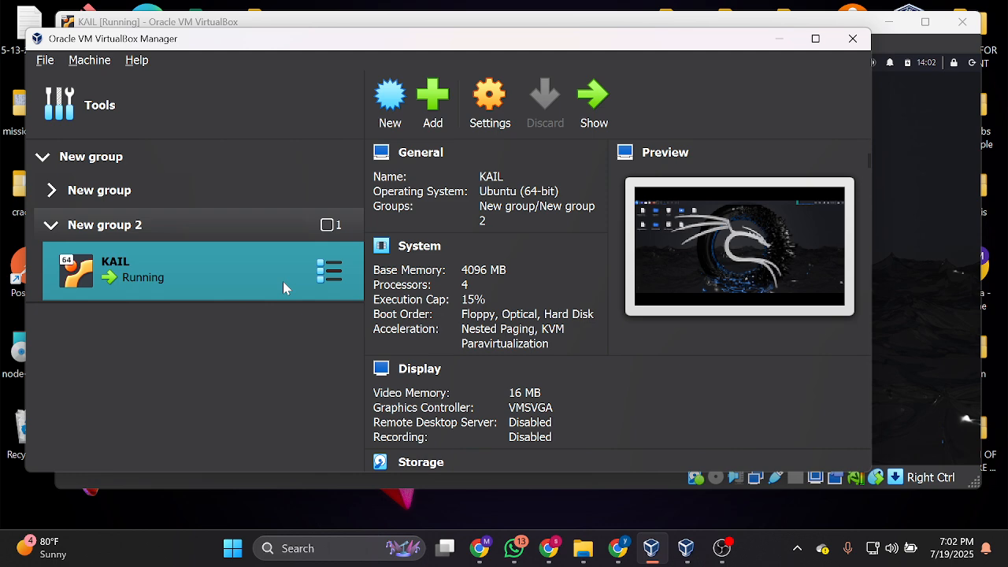
mouse_move(498, 97)
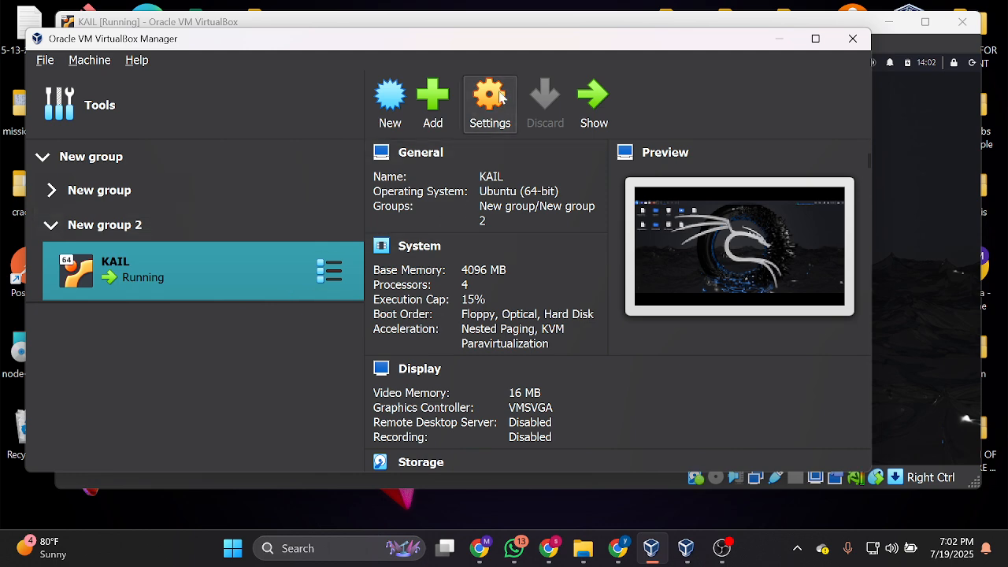
mouse_move(492, 111)
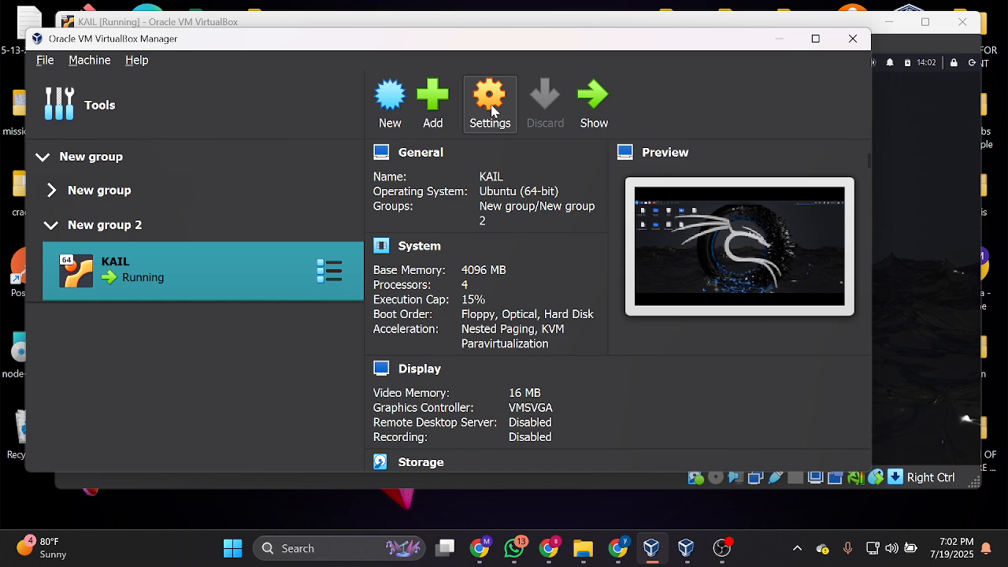
In KAIL's System > Processor settings, set the Execution Cap slider to 70%.
left_click(489, 97)
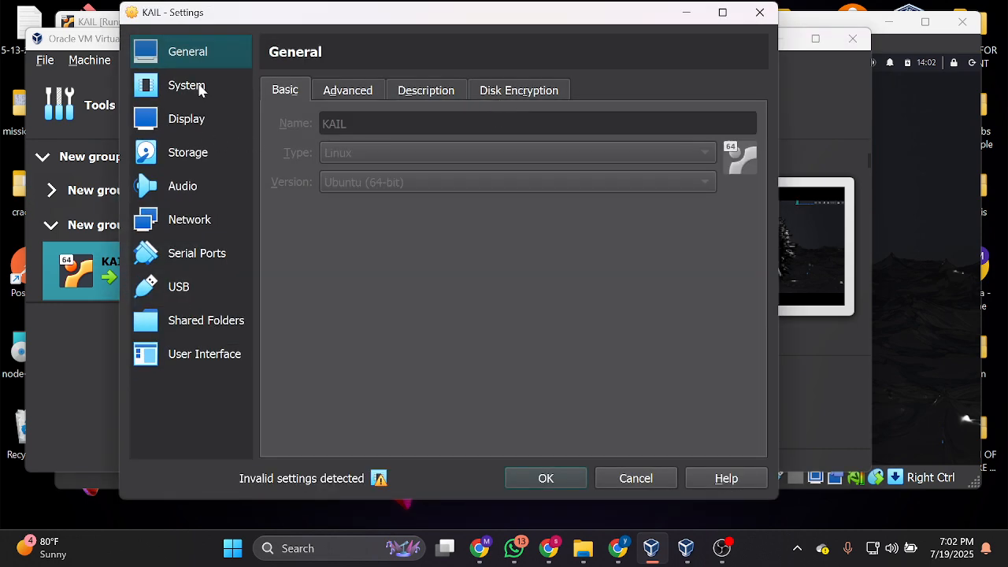
left_click(186, 85)
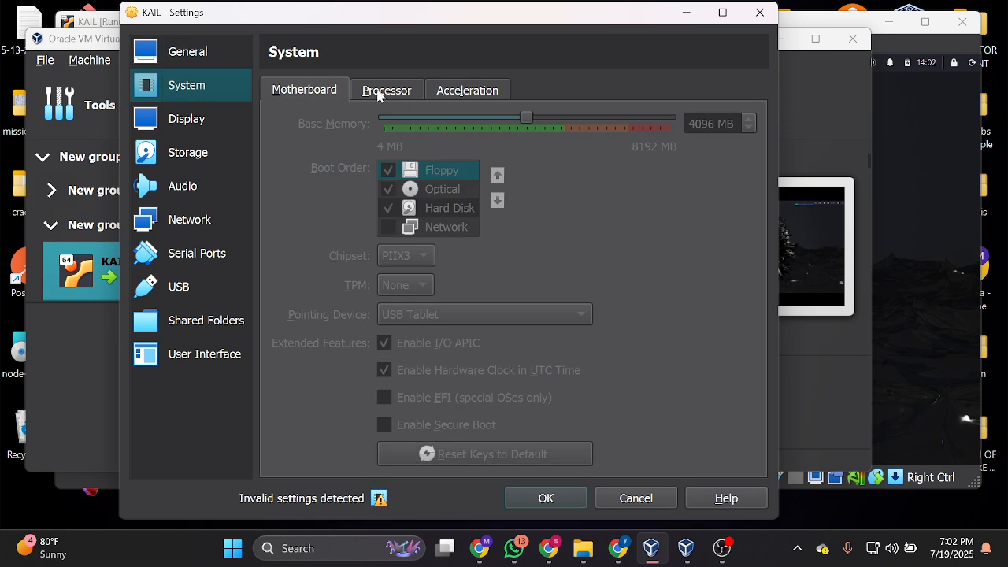
left_click(386, 90)
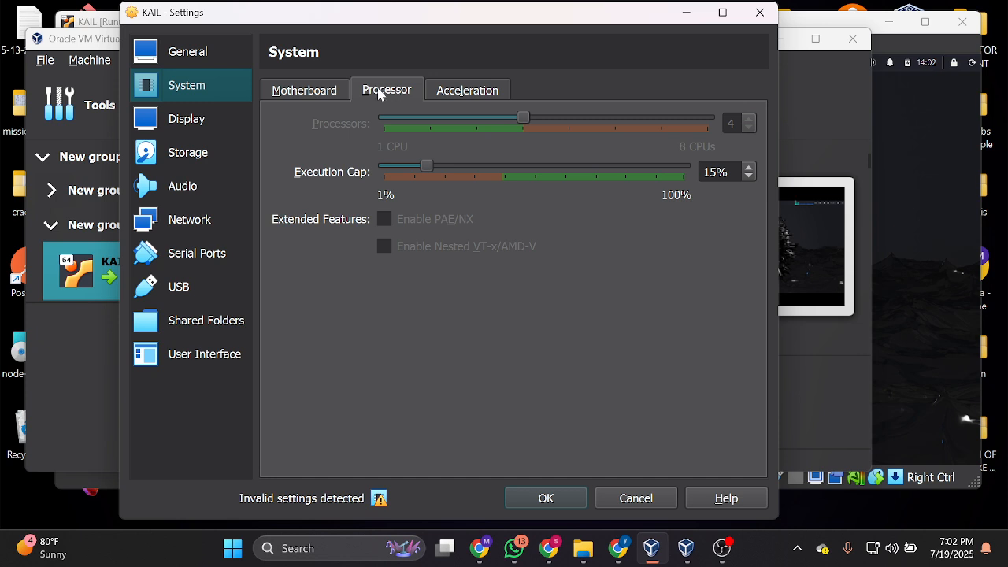
mouse_move(307, 169)
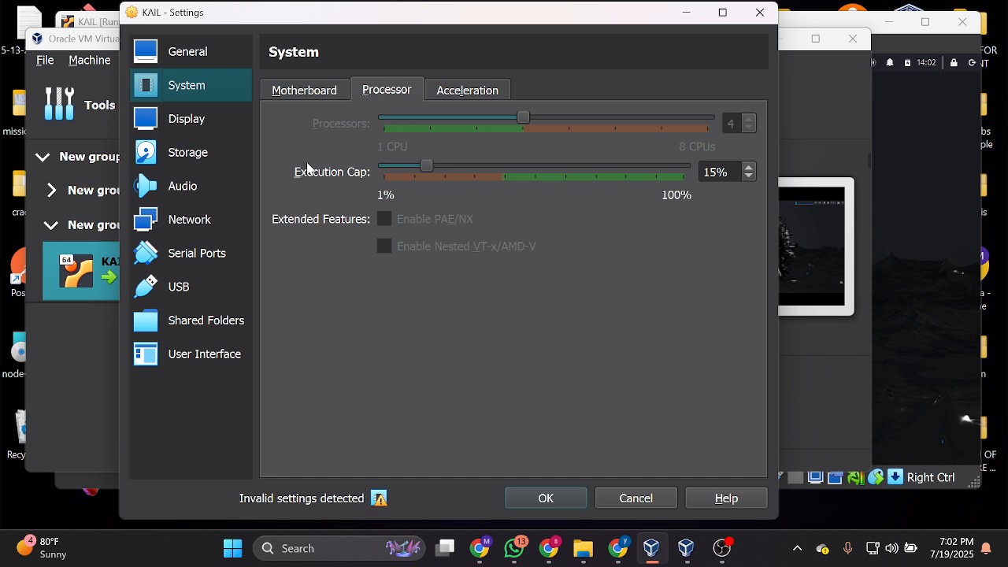
mouse_move(323, 180)
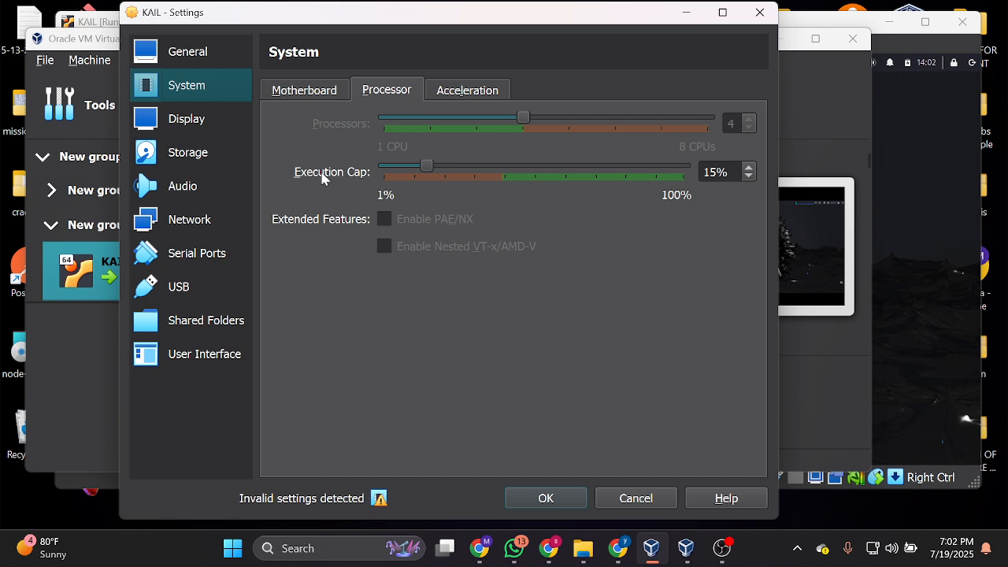
left_click_drag(427, 165, 498, 166)
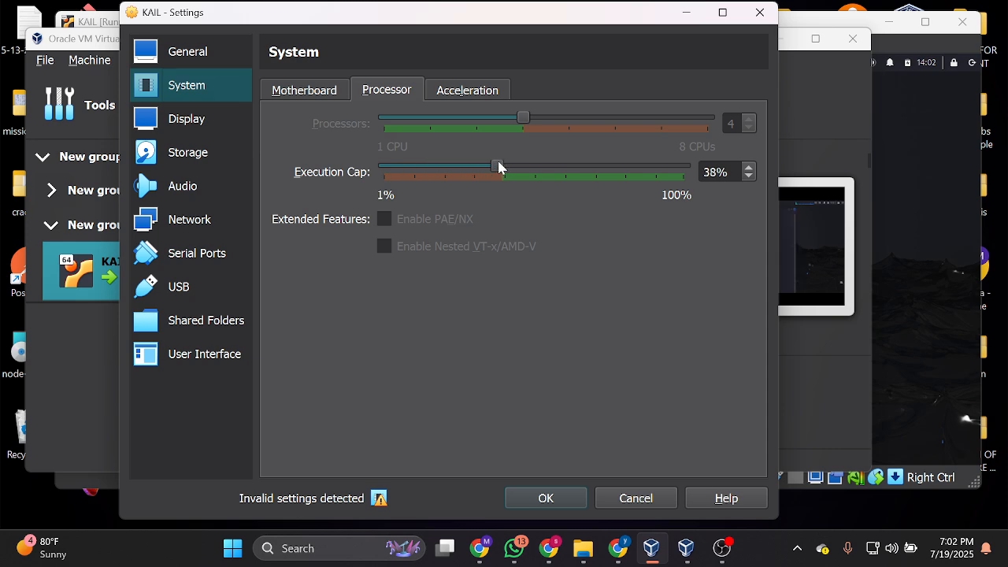
left_click_drag(496, 165, 602, 166)
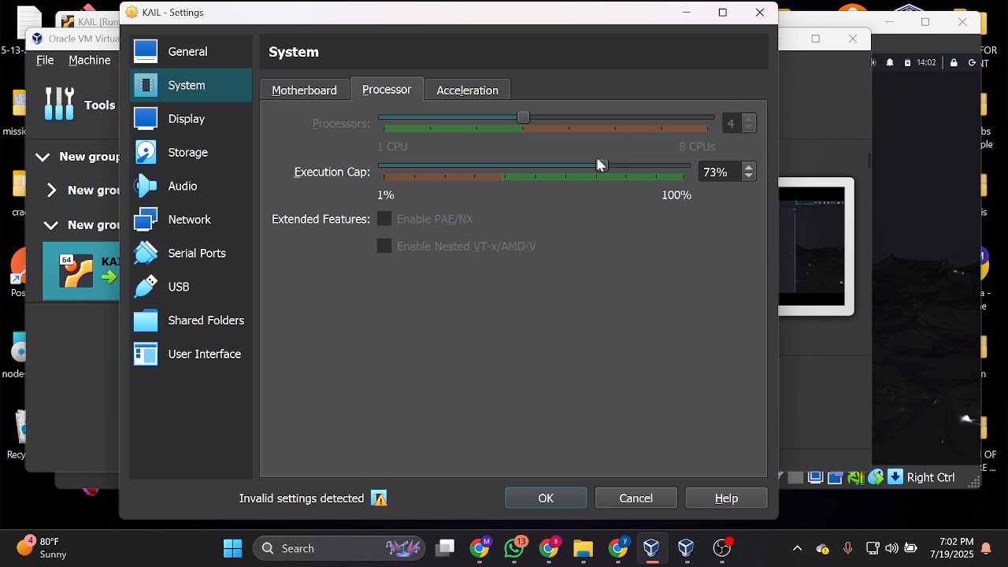
left_click_drag(601, 165, 626, 165)
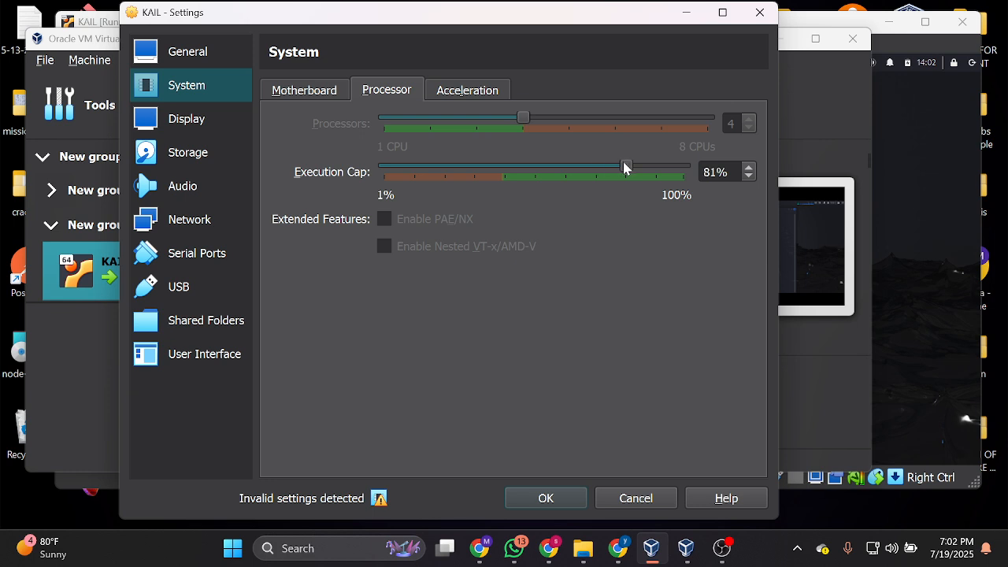
left_click_drag(626, 165, 601, 166)
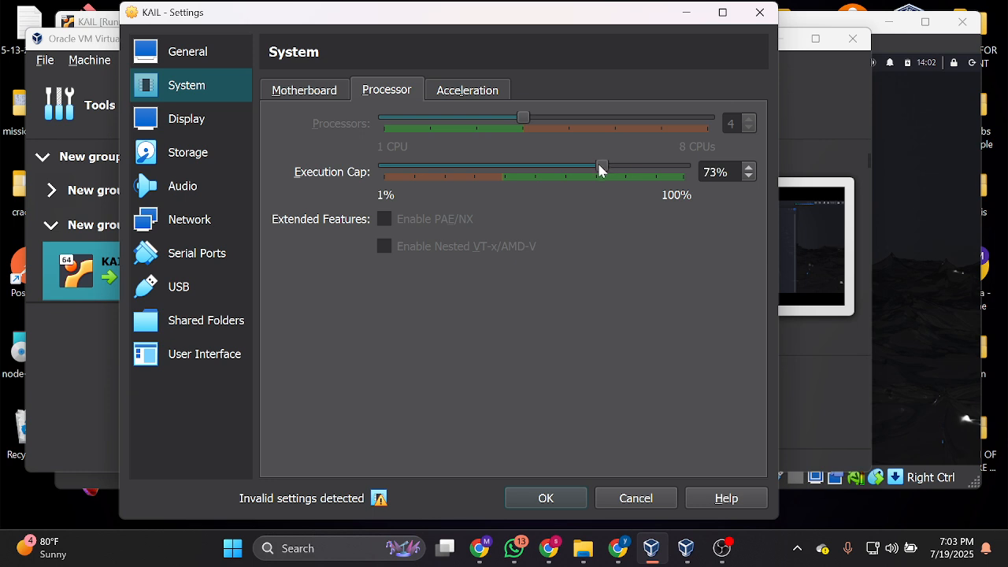
left_click_drag(603, 167, 594, 167)
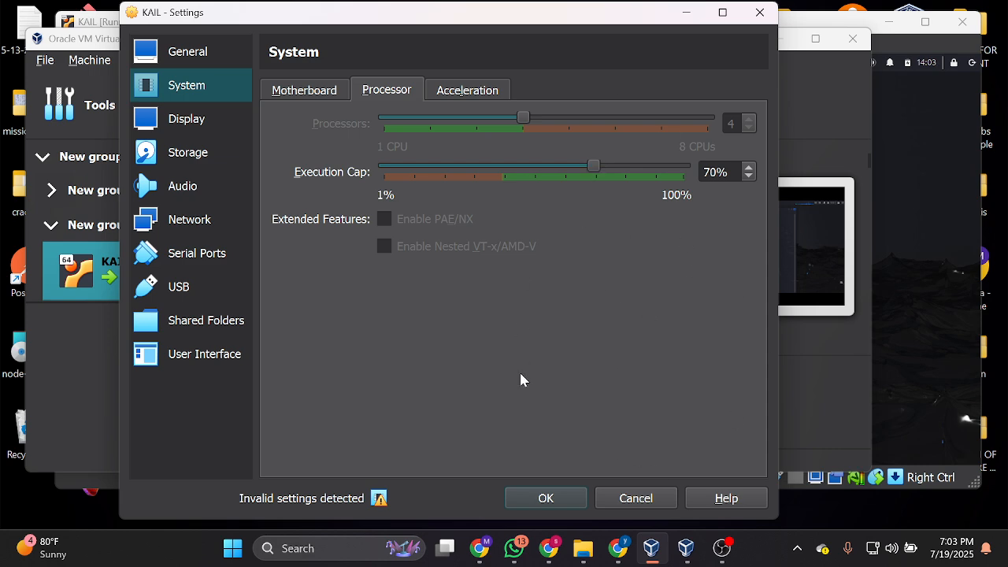
Save the 70% cap, dismiss the drag-and-drop error, and power off KAIL.
left_click(635, 498)
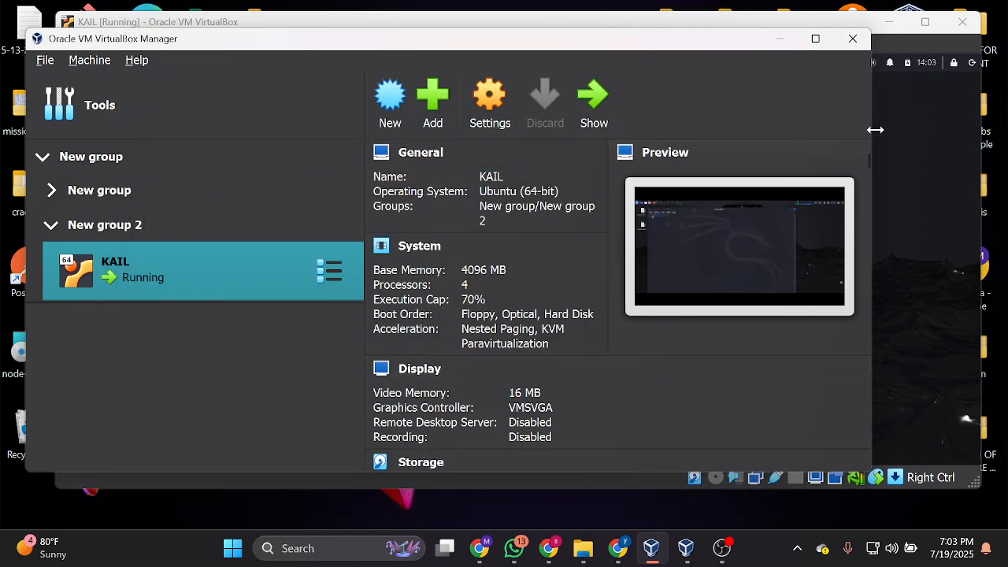
left_click(594, 103)
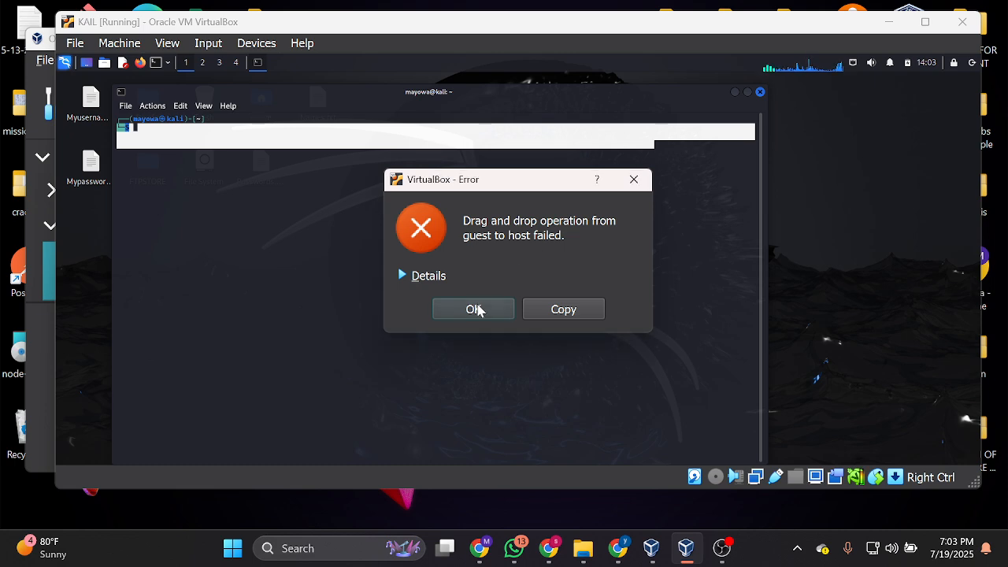
left_click(472, 309)
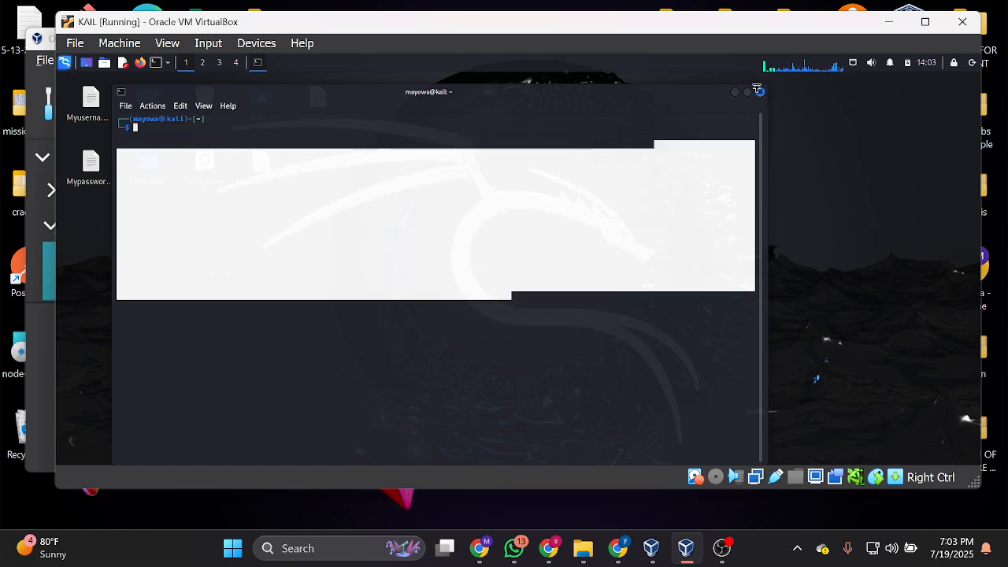
left_click(962, 22)
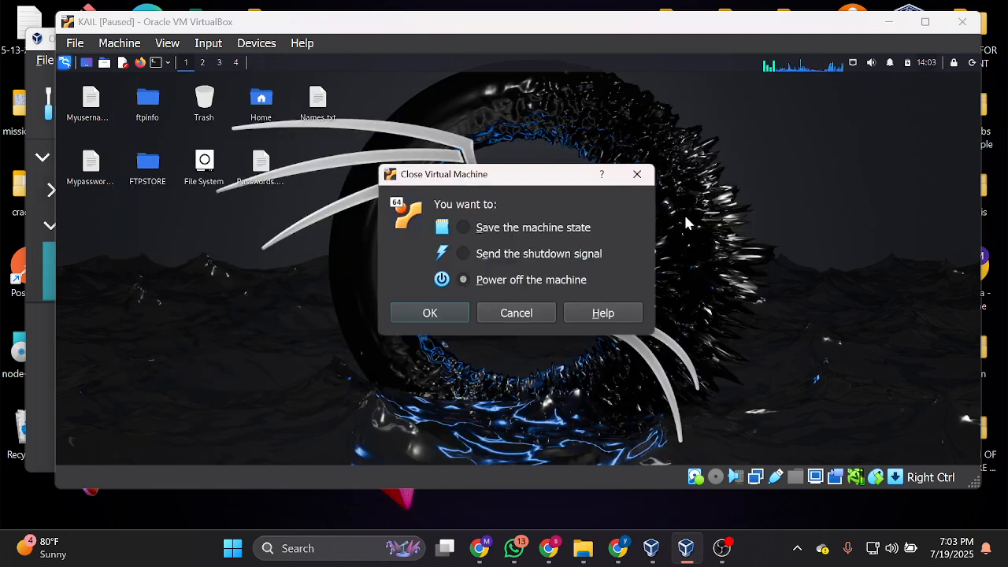
left_click(429, 313)
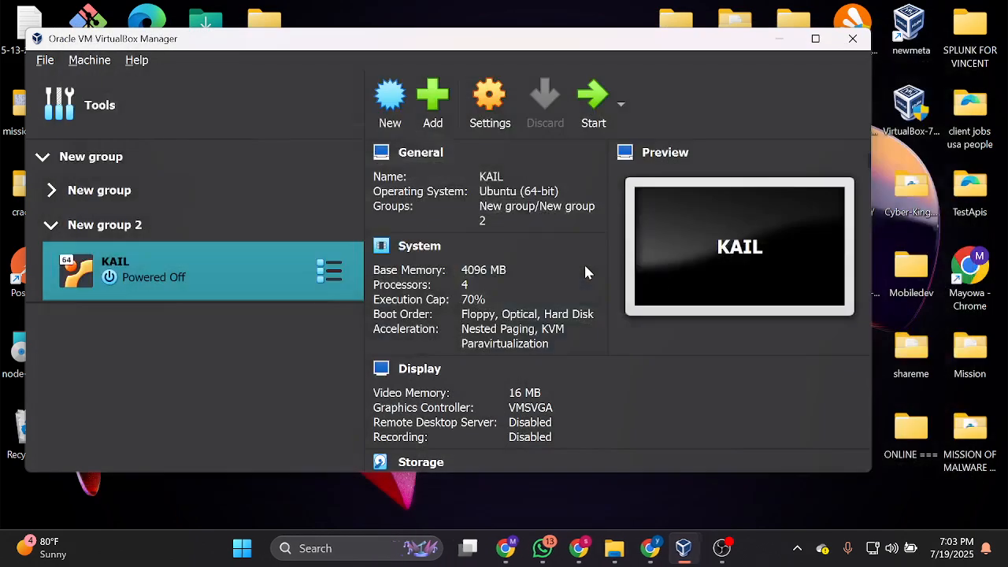
mouse_move(716, 434)
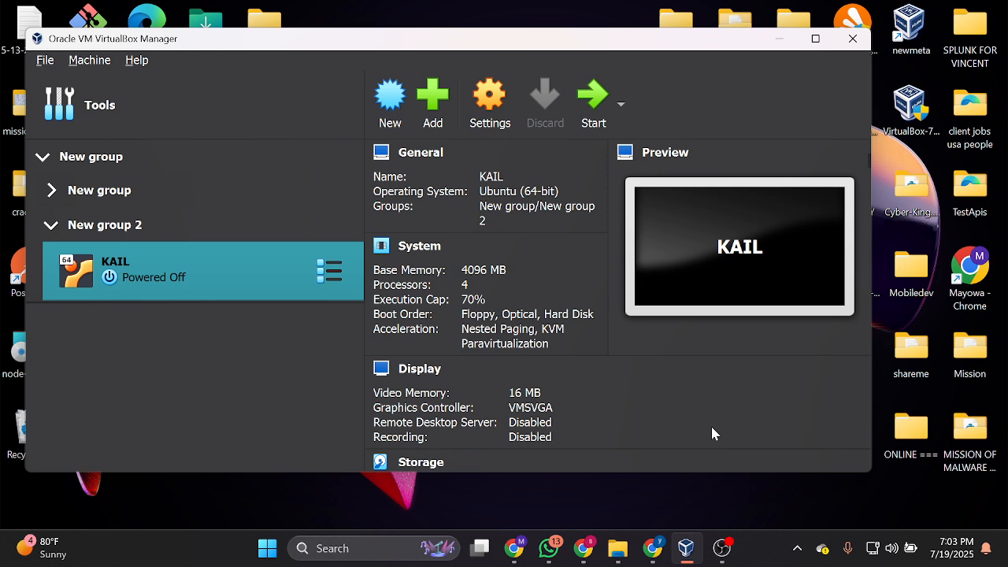
mouse_move(724, 462)
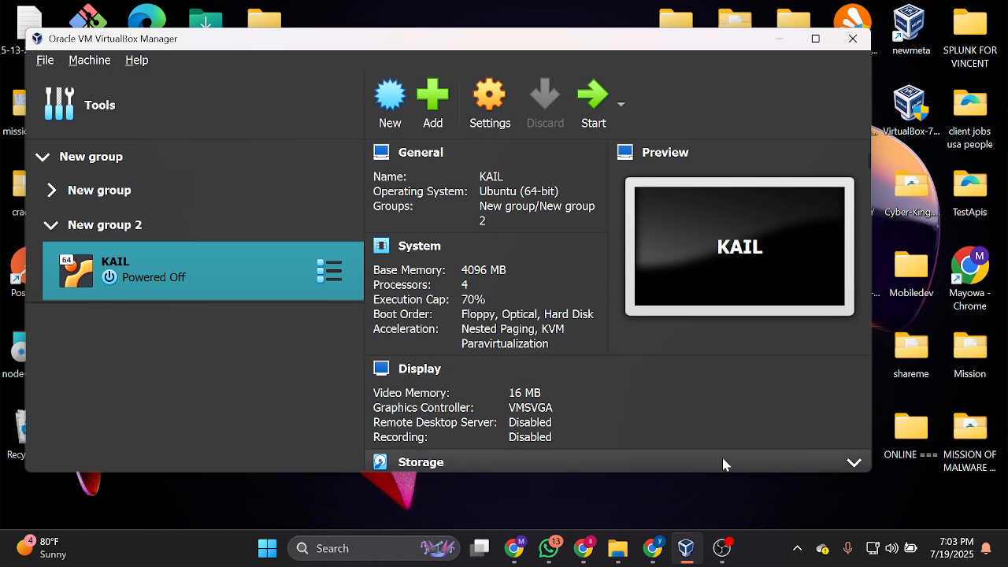